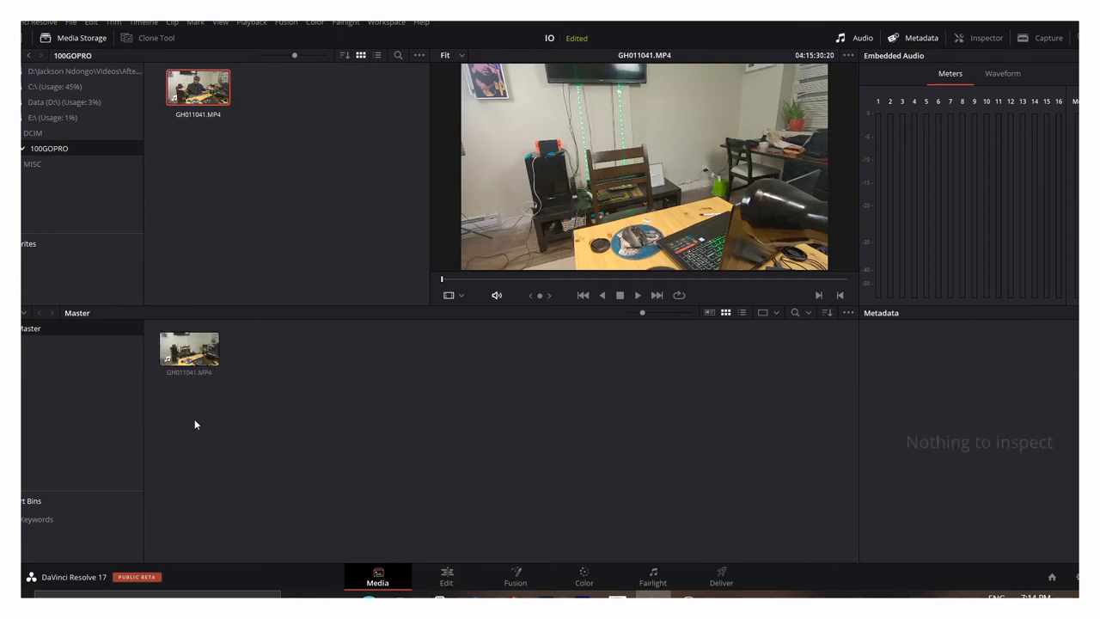
{"action": "mouse_move", "coordinate": [275, 416]}
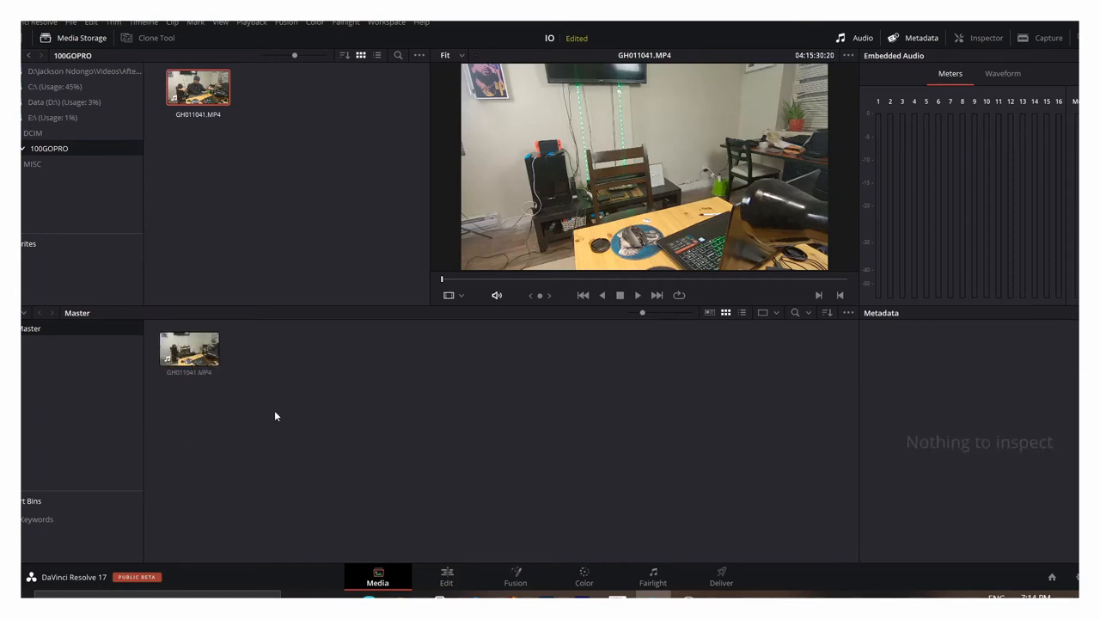
{"action": "mouse_move", "coordinate": [285, 380]}
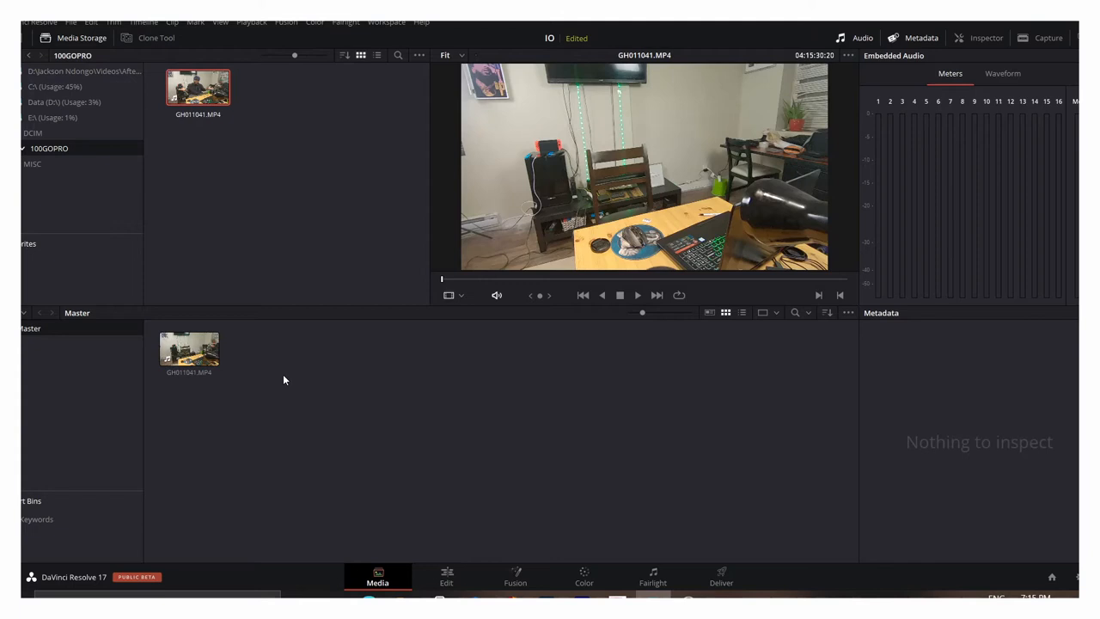
Select the GoPro clip GH011041.MP4 in the media pool for the new timeline.
{"action": "left_click", "coordinate": [447, 578]}
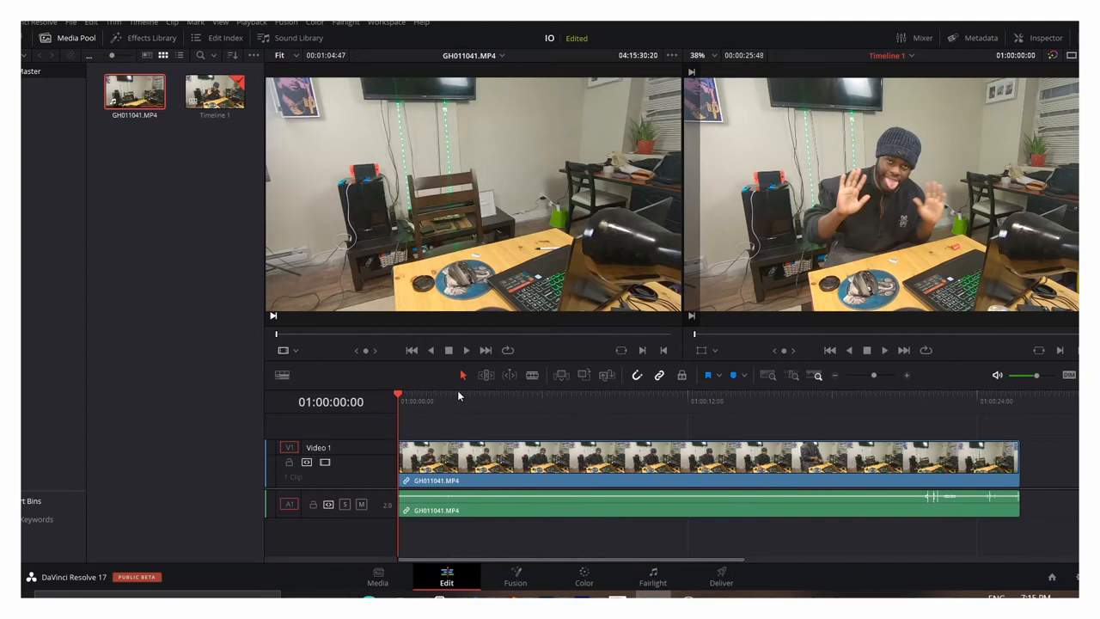
Move the playhead into the clip and switch to the color grading workspace.
{"action": "left_click", "coordinate": [526, 401]}
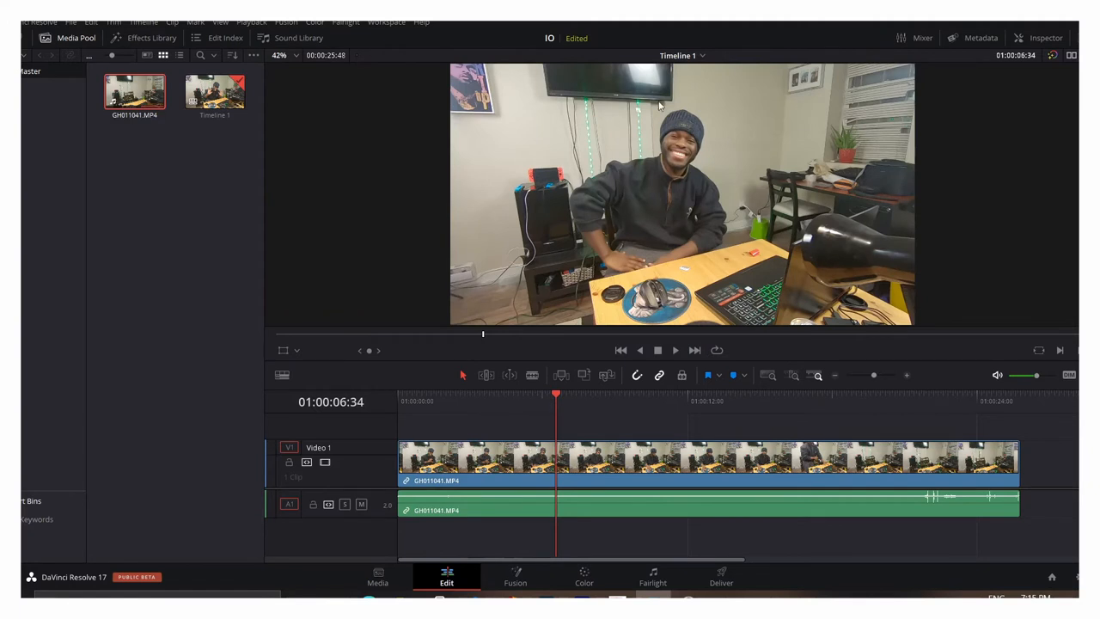
{"action": "mouse_move", "coordinate": [857, 127]}
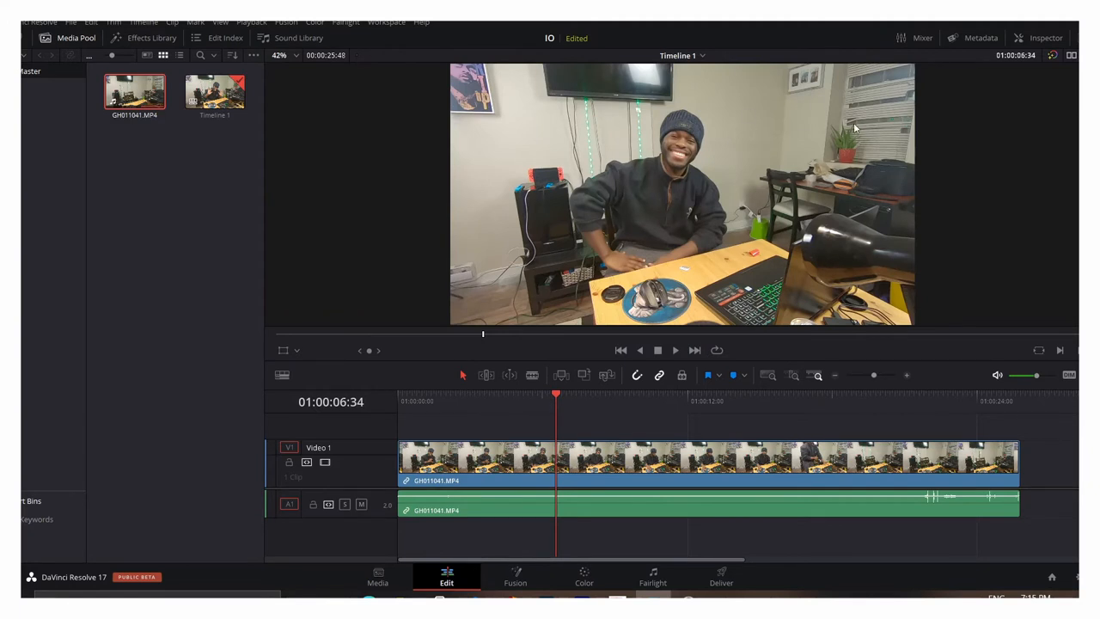
{"action": "mouse_move", "coordinate": [771, 192]}
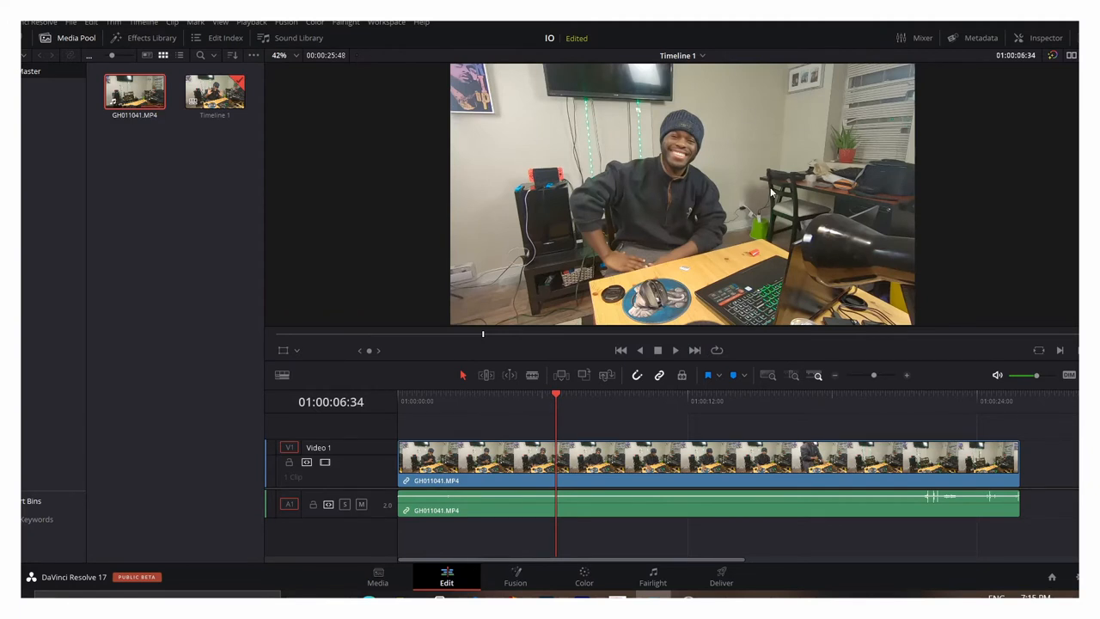
{"action": "mouse_move", "coordinate": [656, 170]}
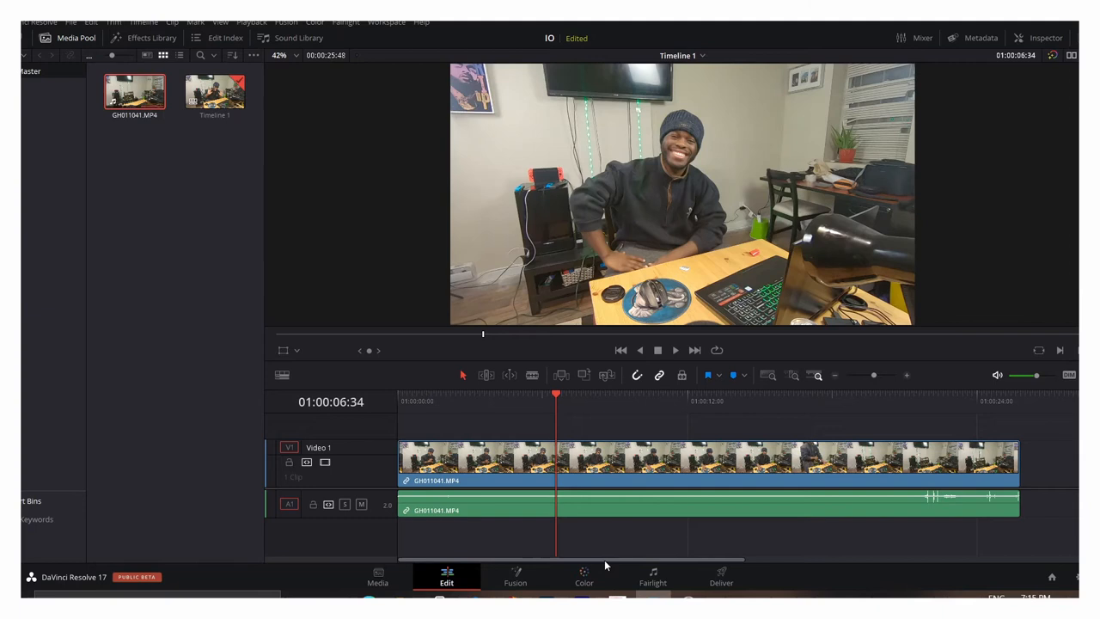
{"action": "left_click", "coordinate": [583, 576]}
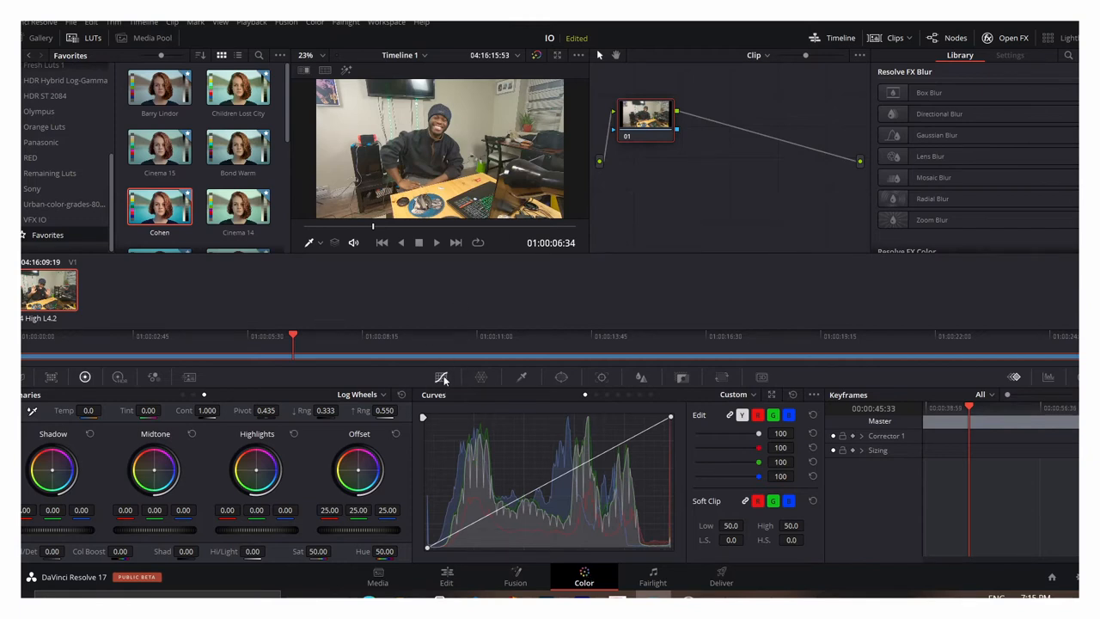
{"action": "mouse_move", "coordinate": [437, 381]}
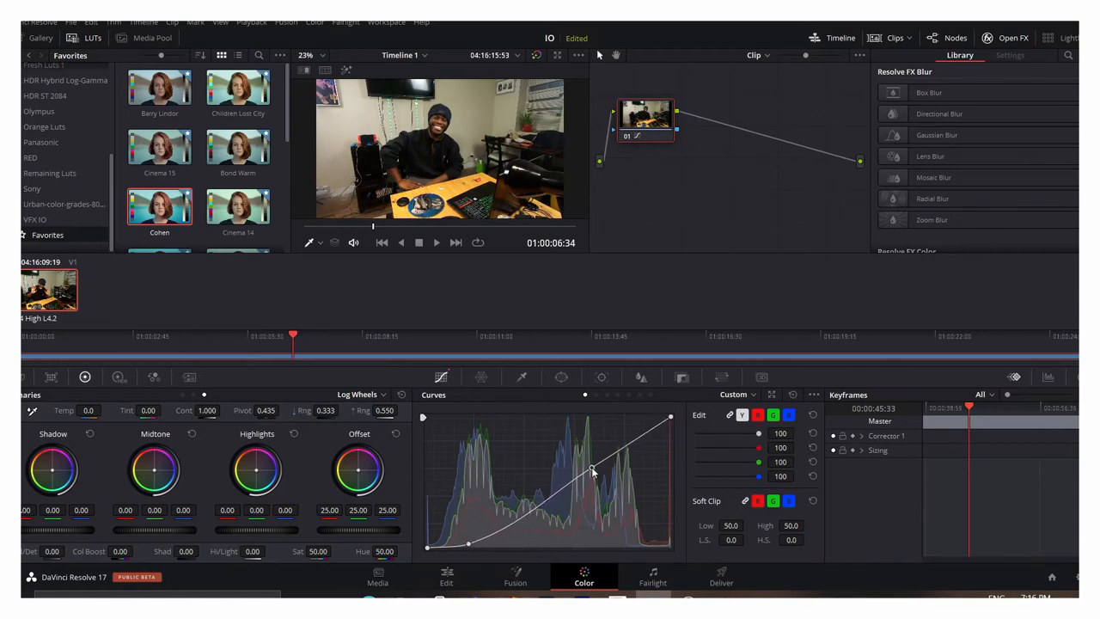
Lift the highlights on the custom curve into an S-shape, then return to editing.
{"action": "left_click_drag", "start_coordinate": [591, 471], "coordinate": [602, 456]}
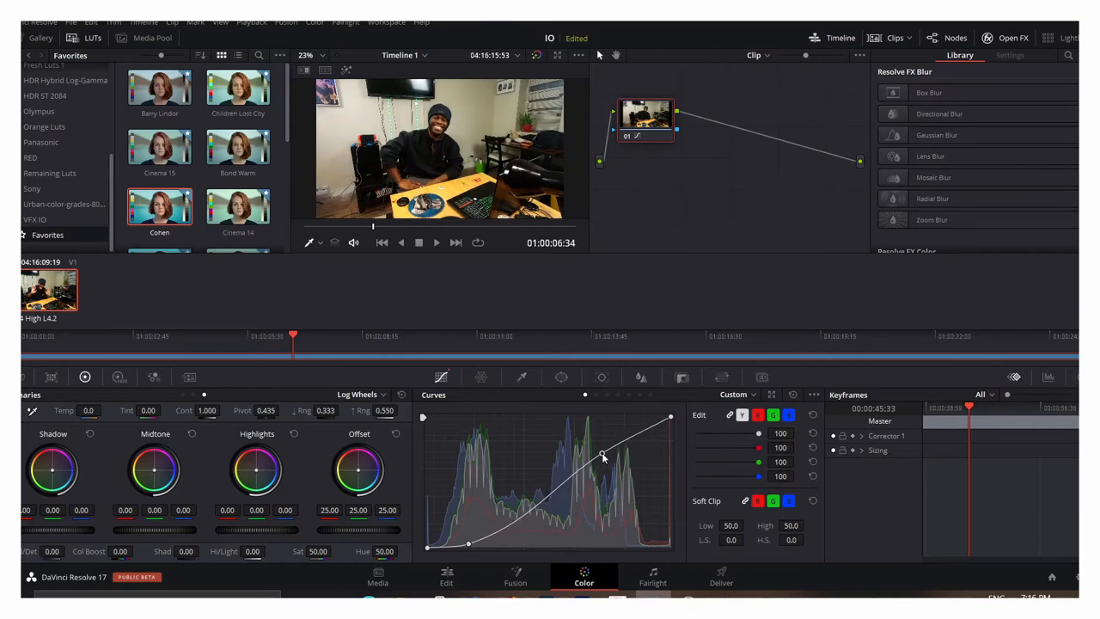
{"action": "left_click_drag", "start_coordinate": [603, 458], "coordinate": [600, 455]}
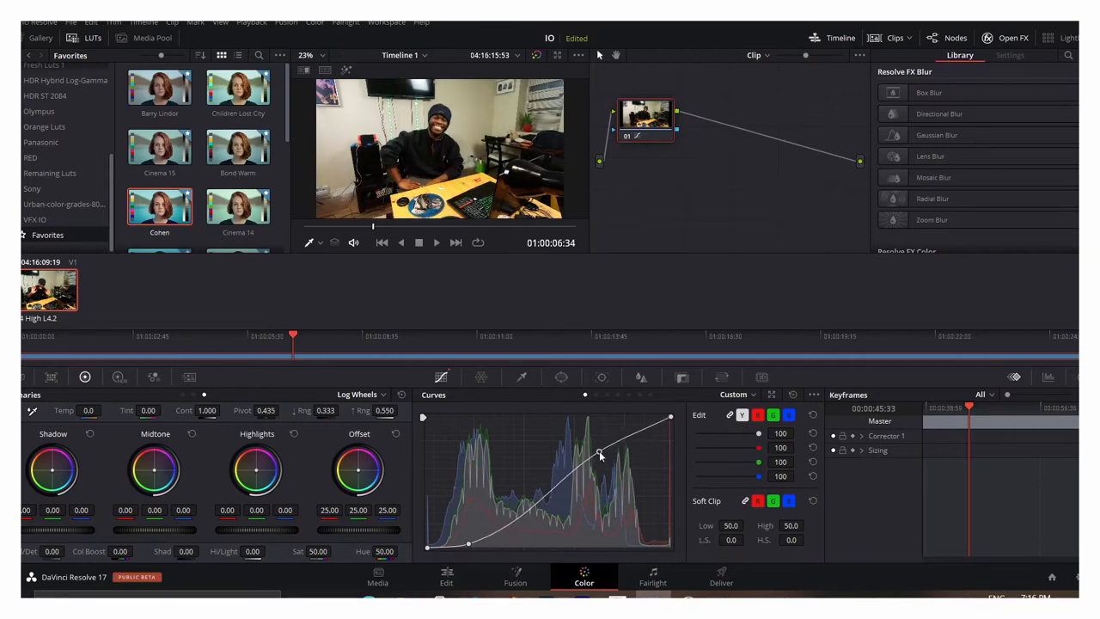
{"action": "left_click_drag", "start_coordinate": [600, 454], "coordinate": [606, 447]}
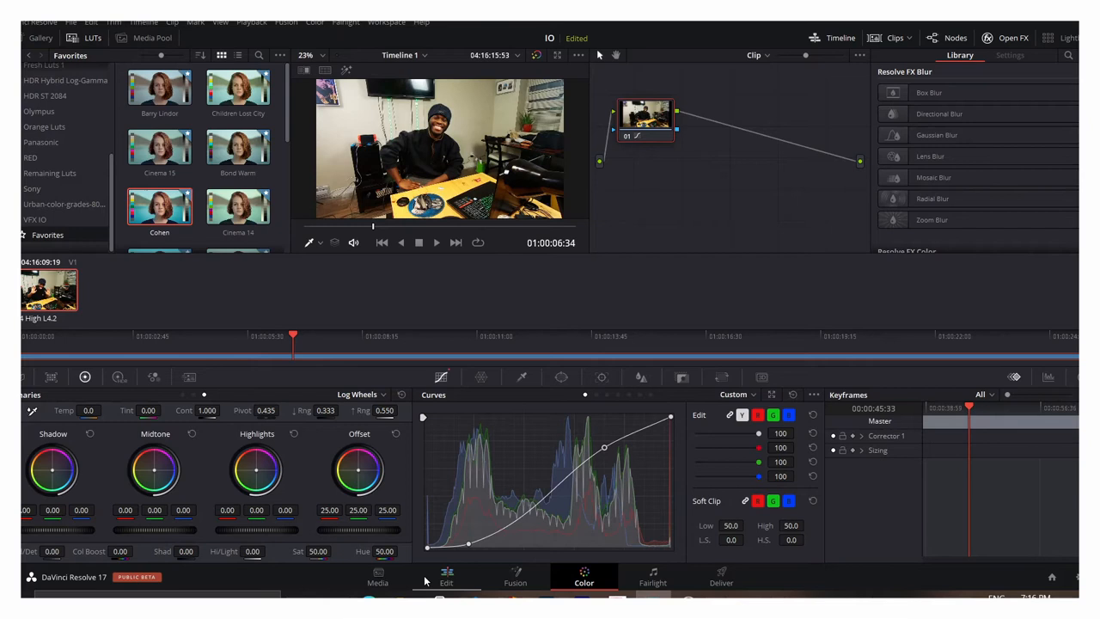
{"action": "left_click", "coordinate": [447, 577]}
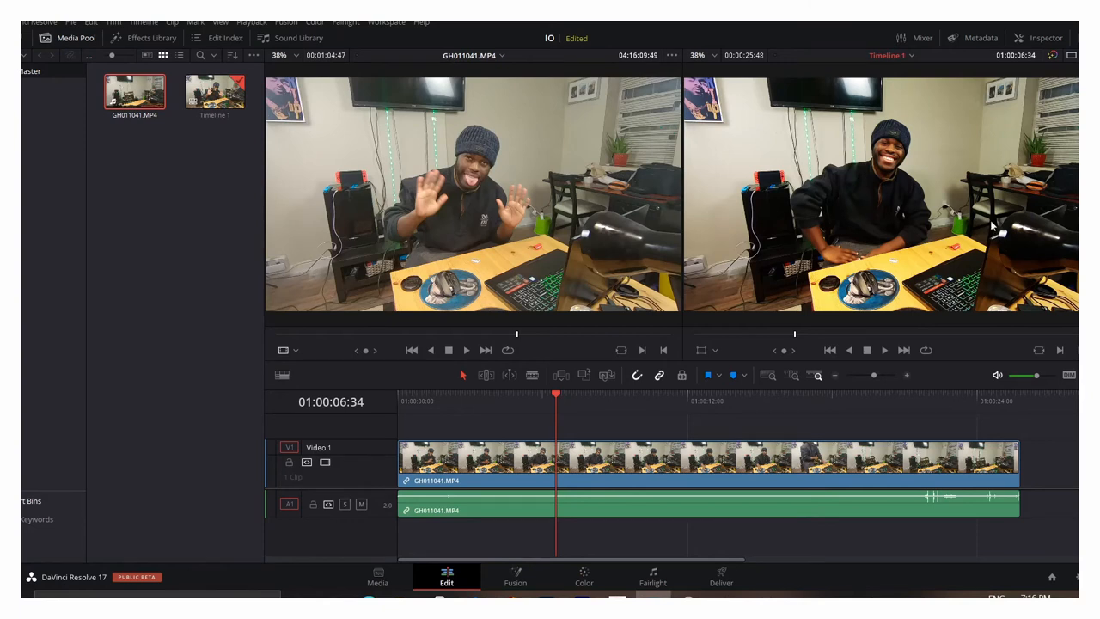
{"action": "mouse_move", "coordinate": [1014, 220]}
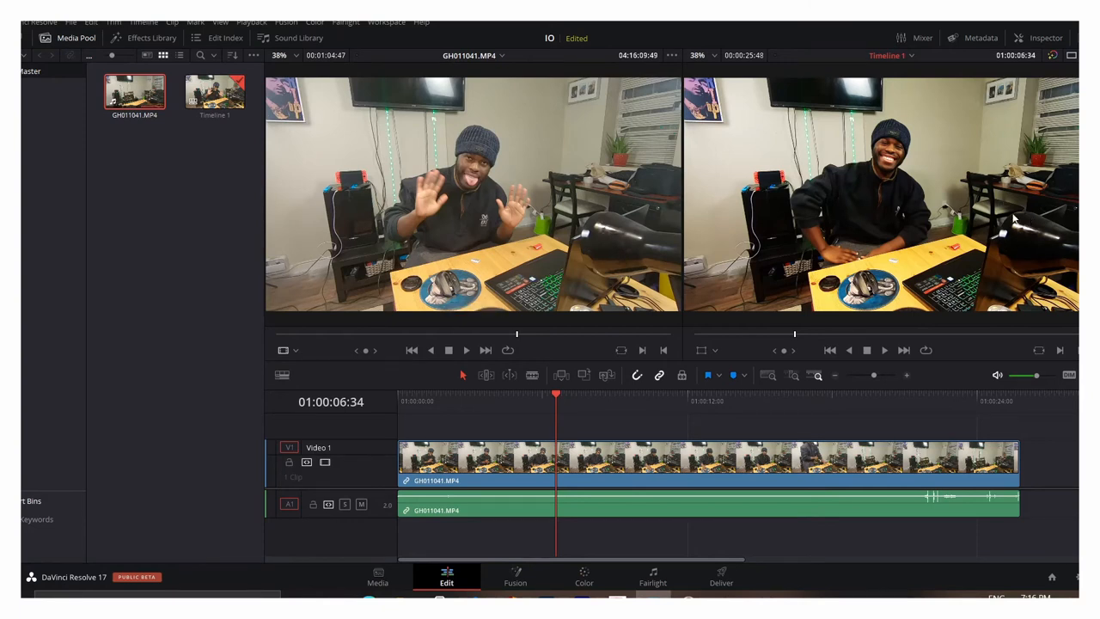
{"action": "mouse_move", "coordinate": [776, 145]}
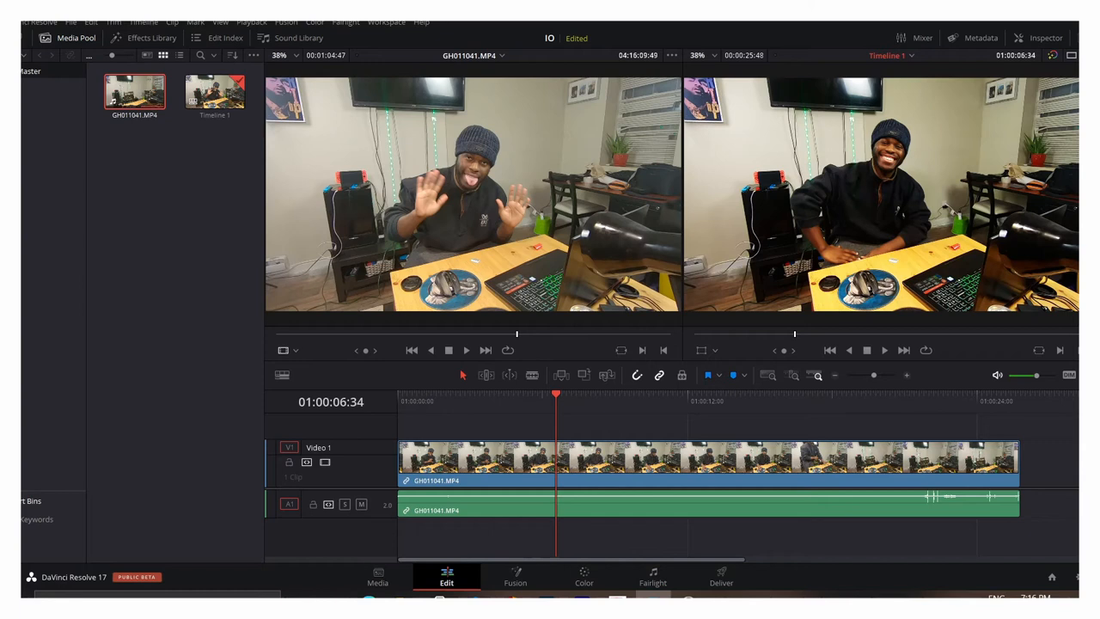
{"action": "mouse_move", "coordinate": [998, 120]}
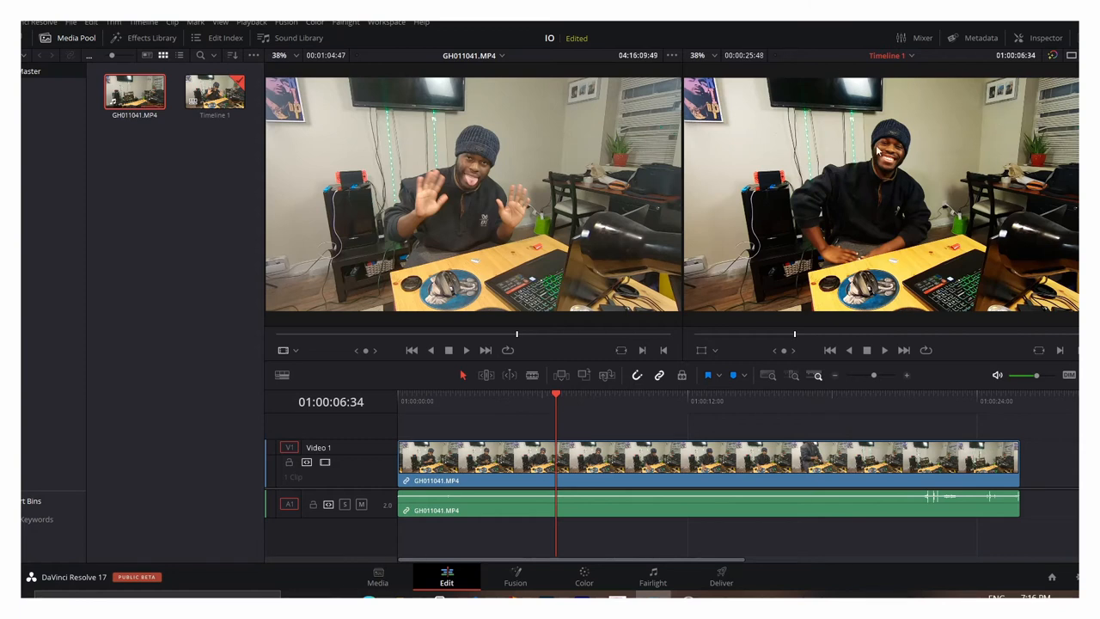
{"action": "mouse_move", "coordinate": [537, 202]}
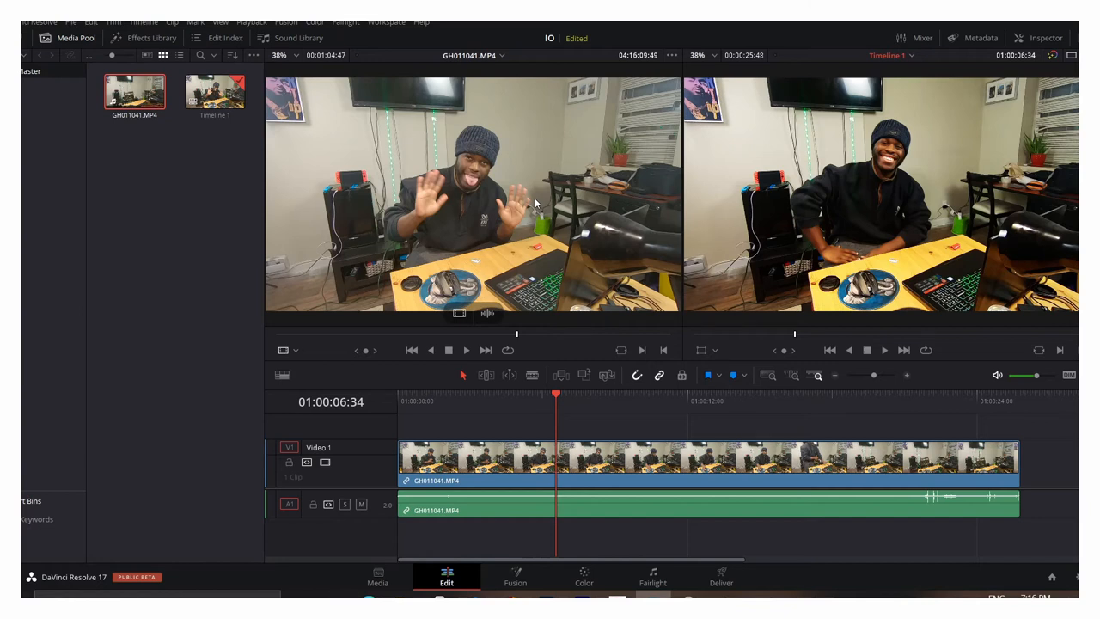
{"action": "left_click", "coordinate": [721, 578]}
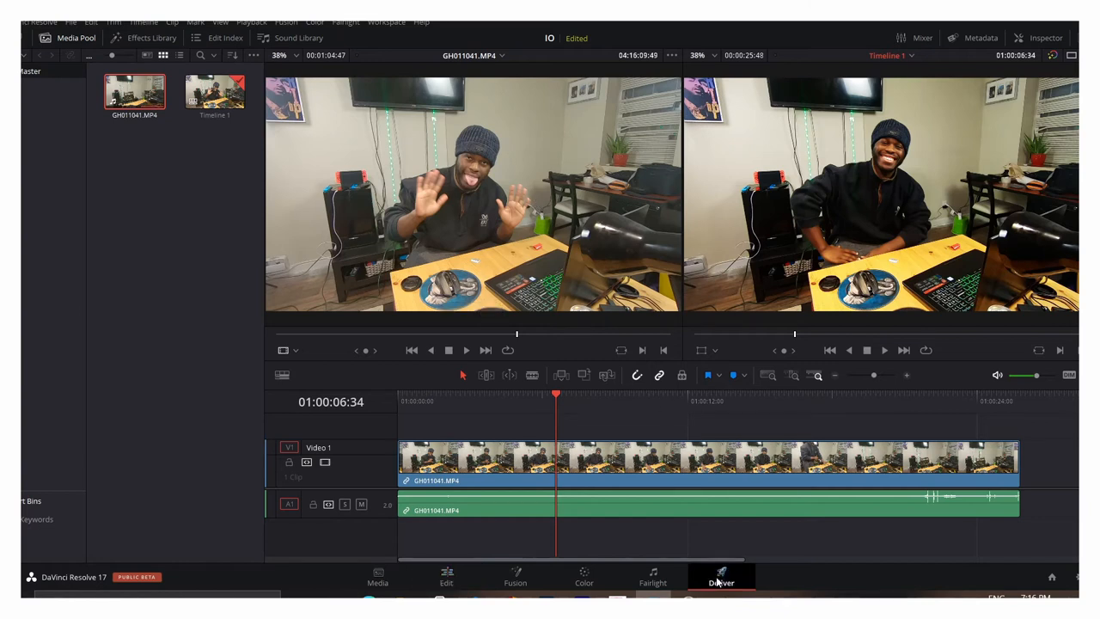
View the Deliver page's render settings and empty queue, then return to color grading.
{"action": "left_click", "coordinate": [718, 578]}
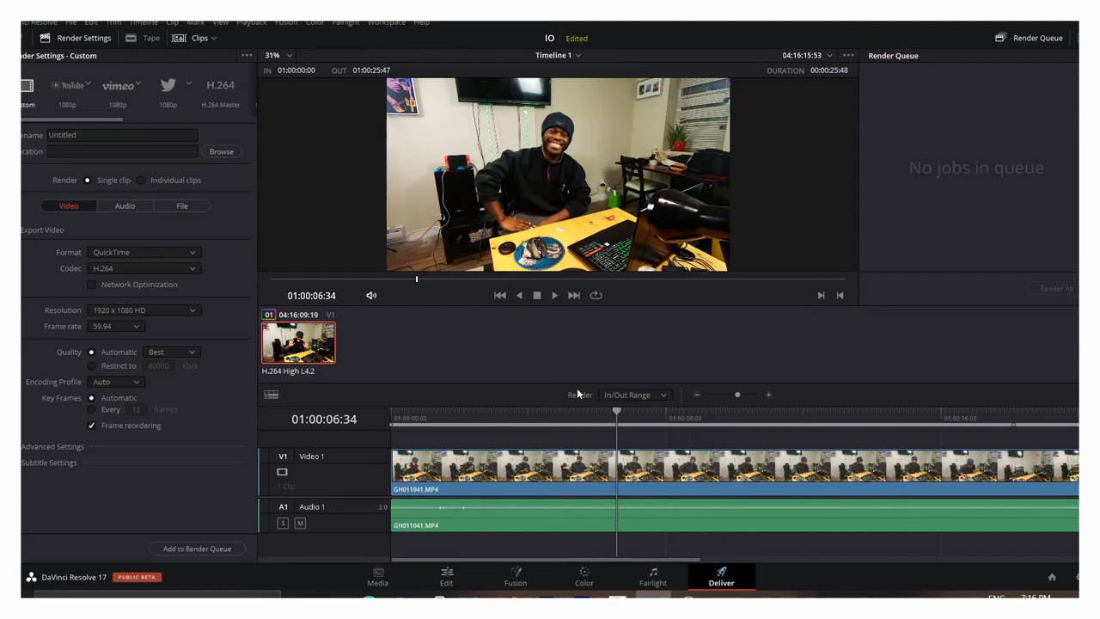
{"action": "mouse_move", "coordinate": [848, 430]}
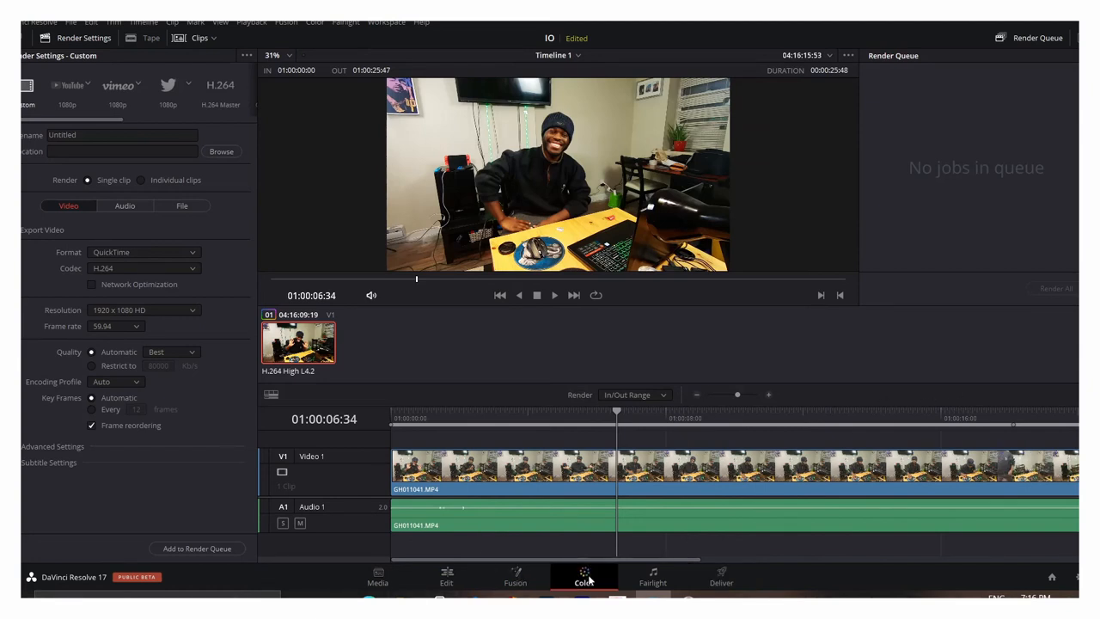
{"action": "left_click", "coordinate": [584, 576]}
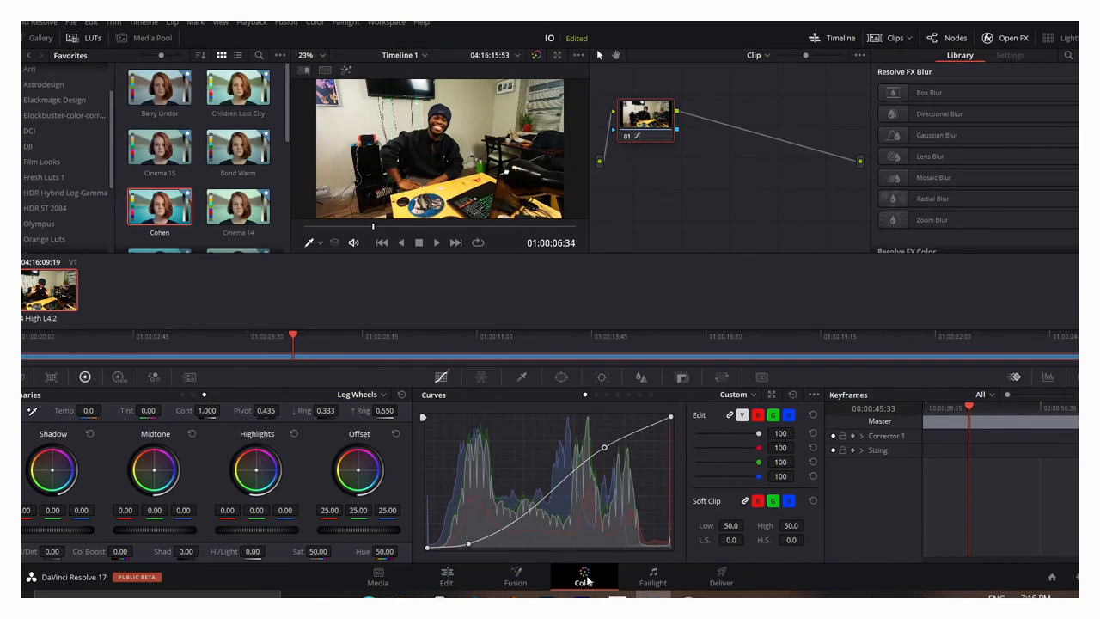
{"action": "mouse_move", "coordinate": [514, 560]}
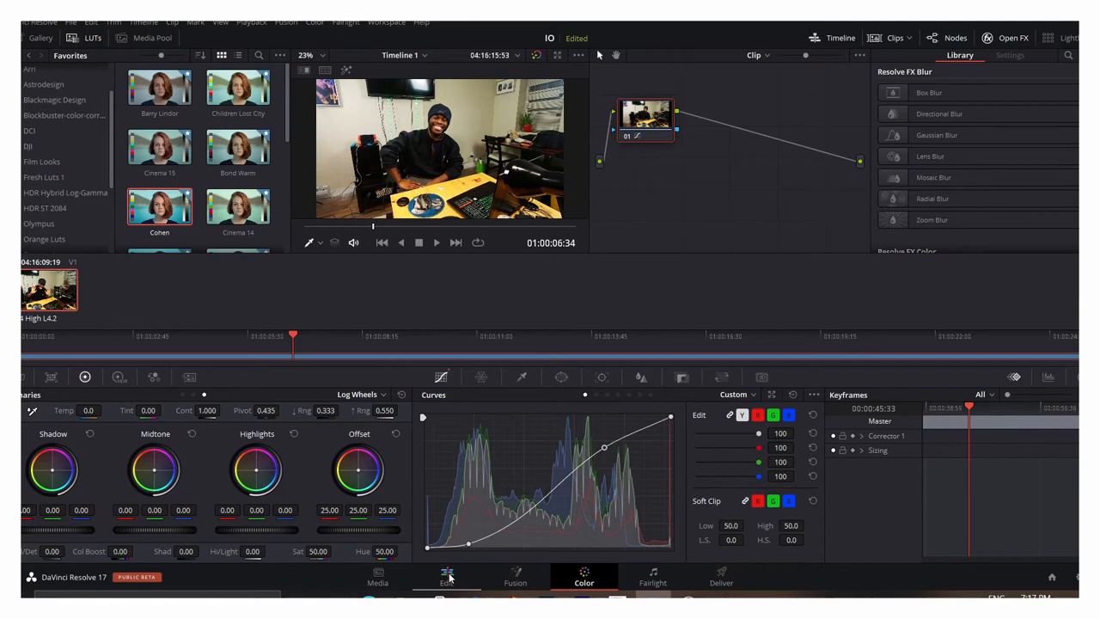
Compare the warmed, purple-tinted grade against the edit page view twice.
{"action": "left_click", "coordinate": [447, 576]}
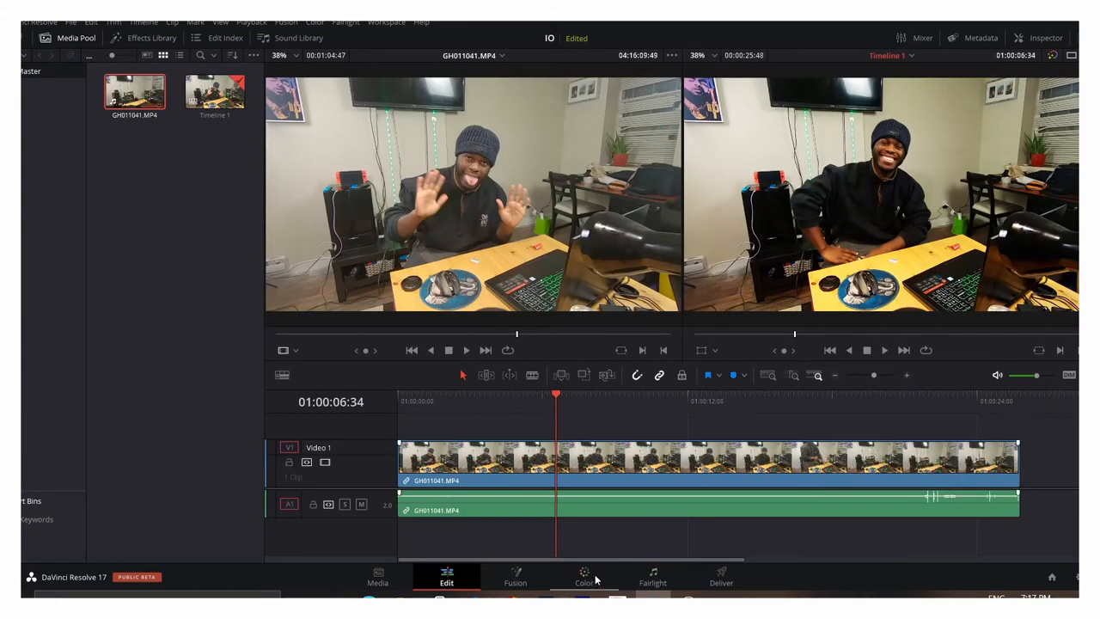
{"action": "left_click", "coordinate": [583, 578]}
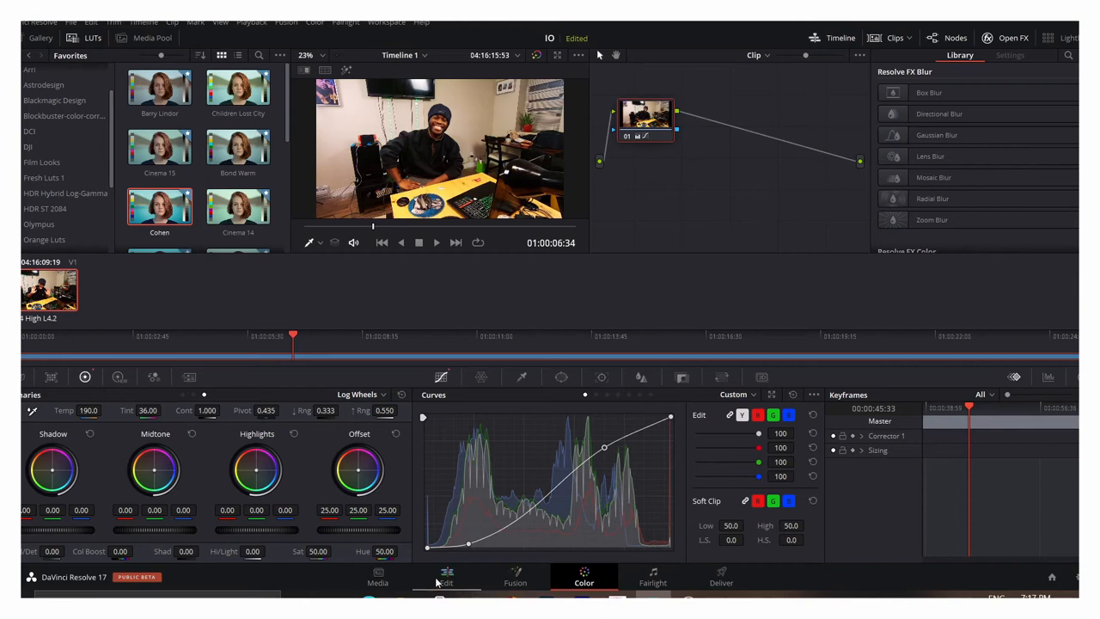
{"action": "left_click", "coordinate": [447, 577]}
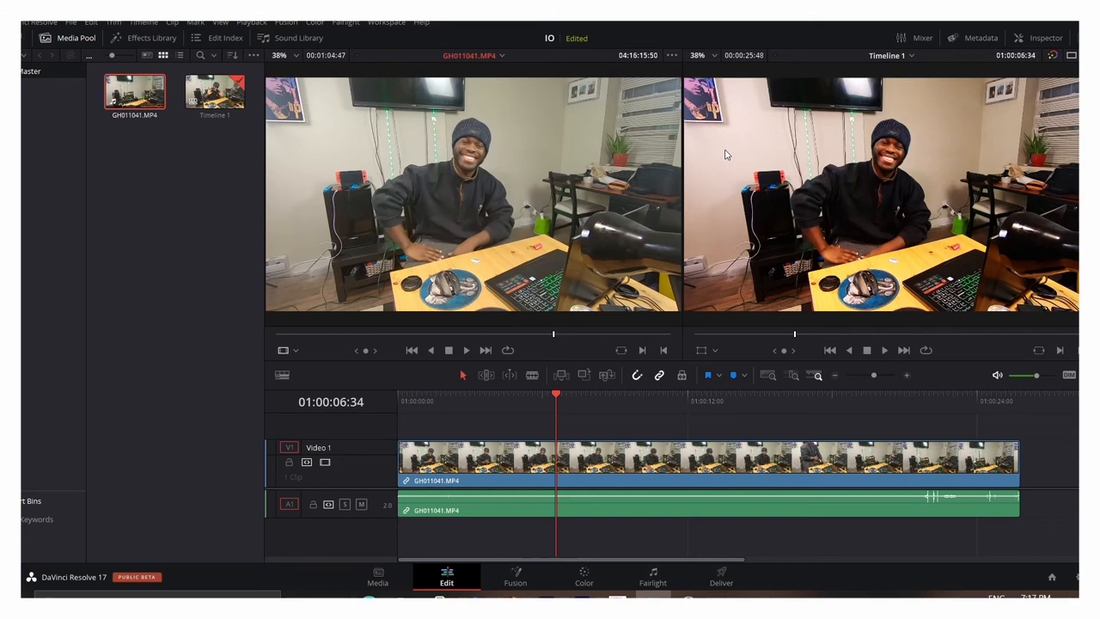
{"action": "mouse_move", "coordinate": [657, 172]}
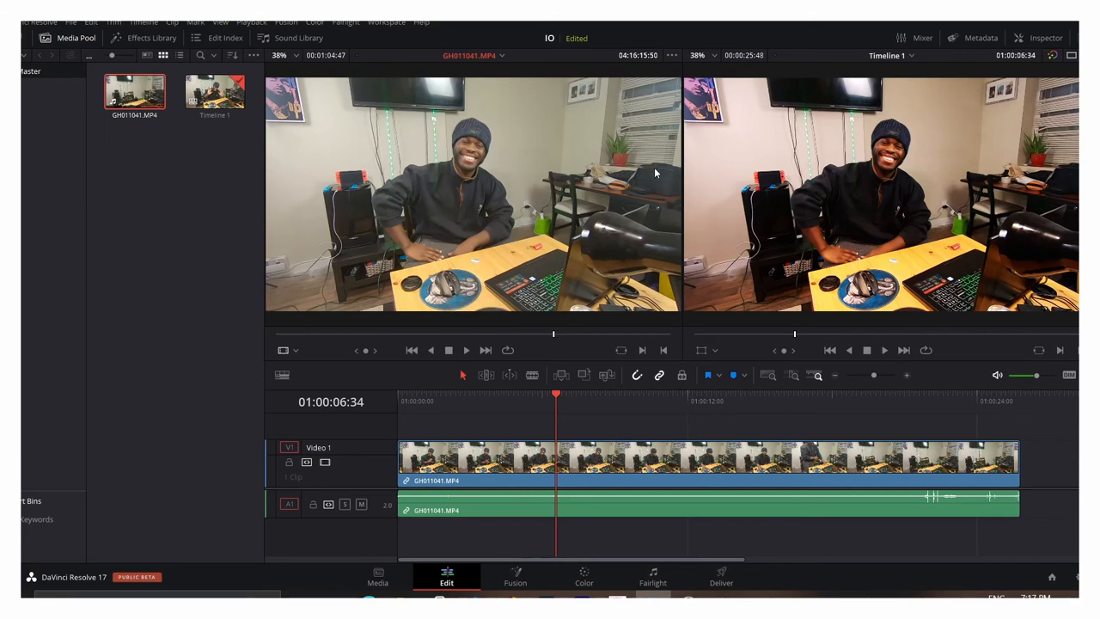
{"action": "mouse_move", "coordinate": [732, 323]}
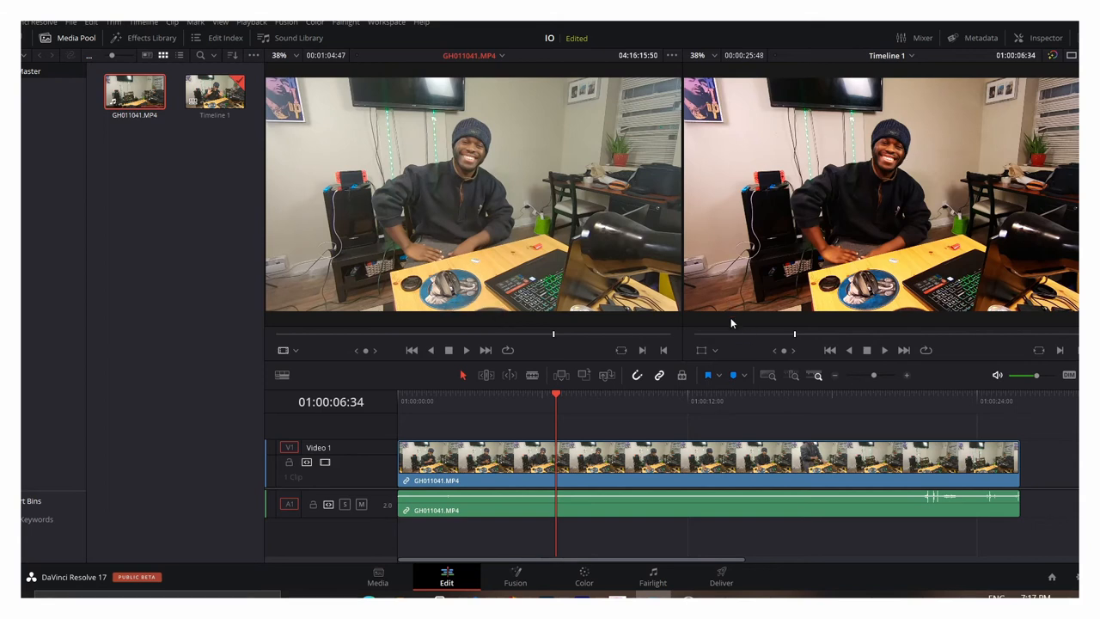
{"action": "left_click", "coordinate": [585, 578]}
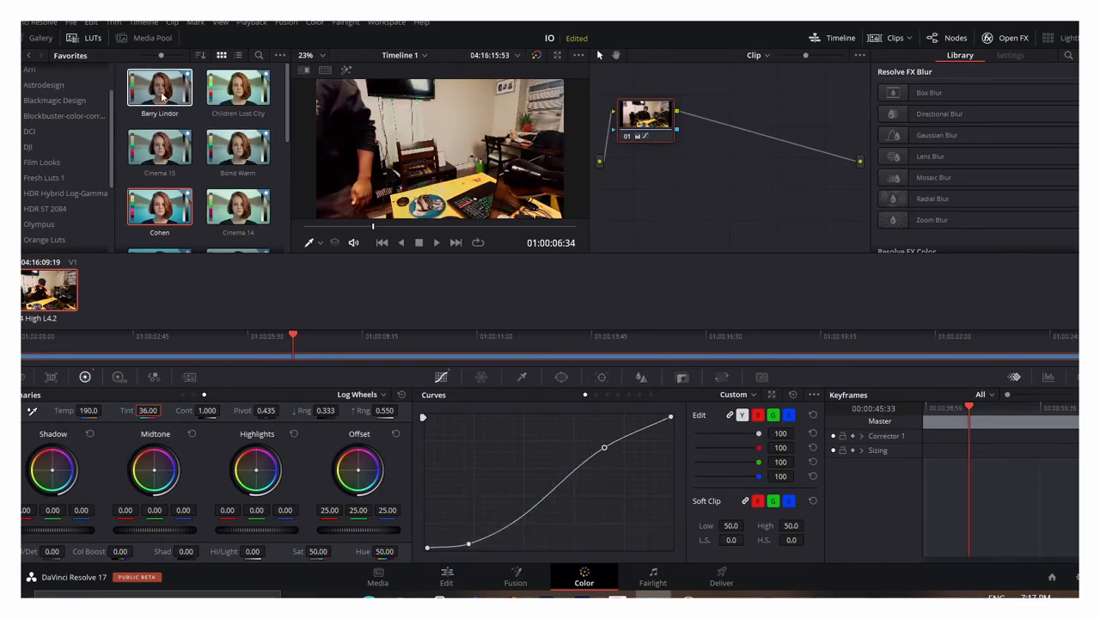
Browse the LUT favourites and preview the first couple of looks on the clip.
{"action": "left_click", "coordinate": [238, 92]}
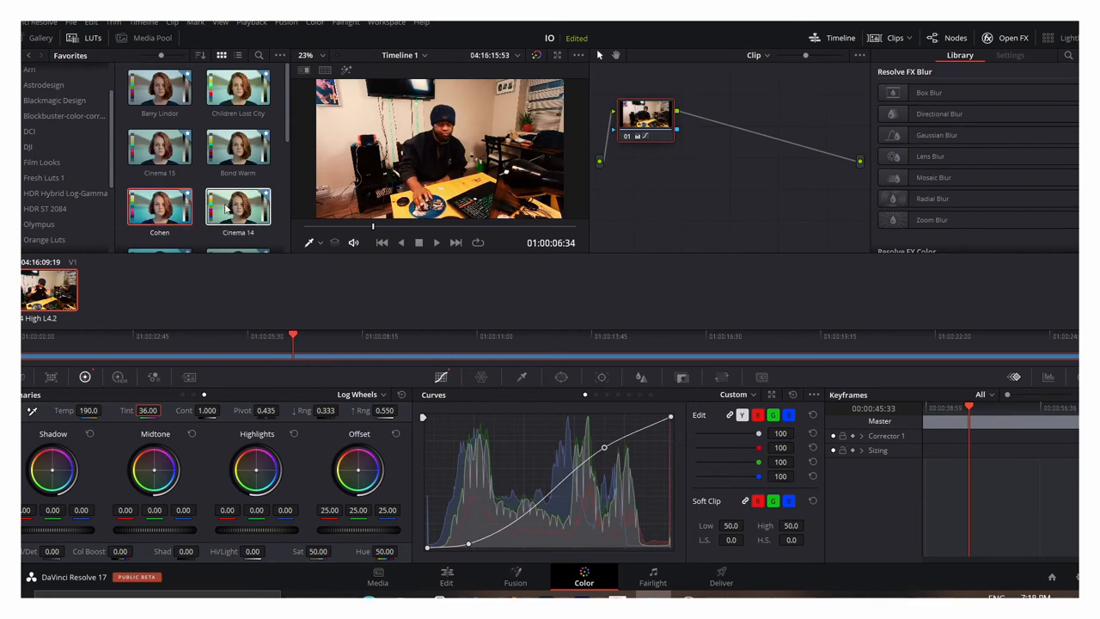
{"action": "scroll", "scroll_direction": "down", "scroll_amount": 3}
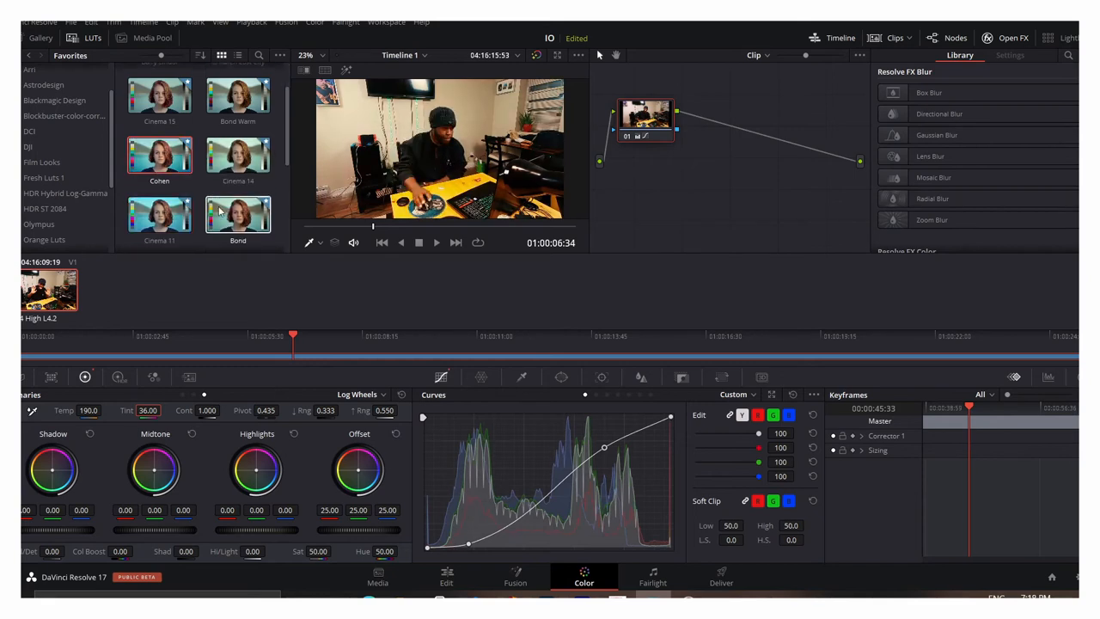
{"action": "left_click", "coordinate": [158, 215]}
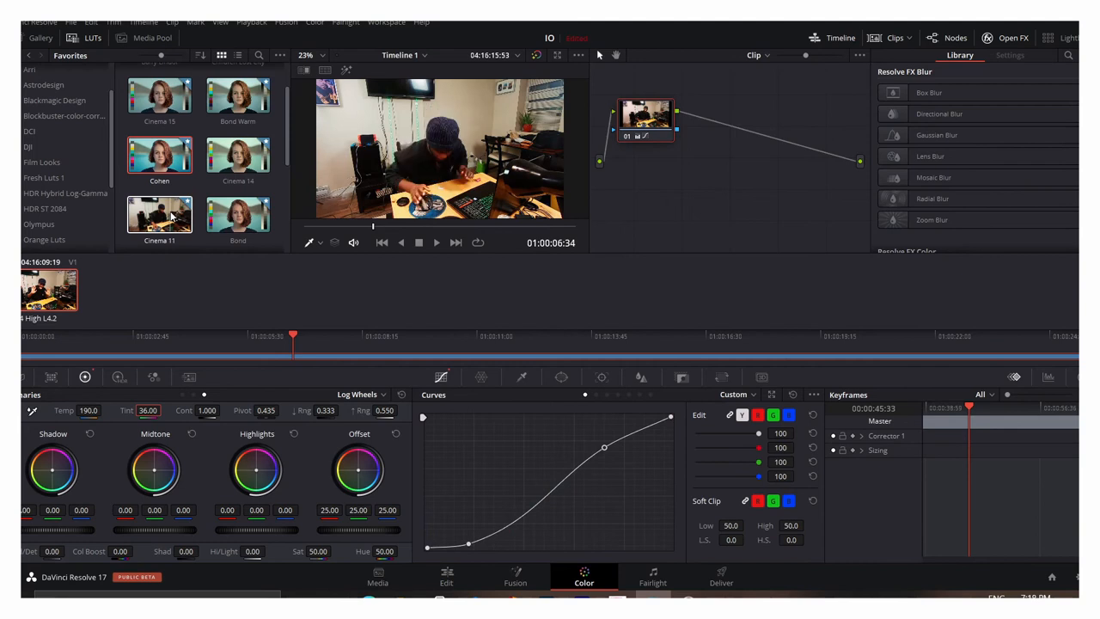
{"action": "left_click", "coordinate": [237, 213]}
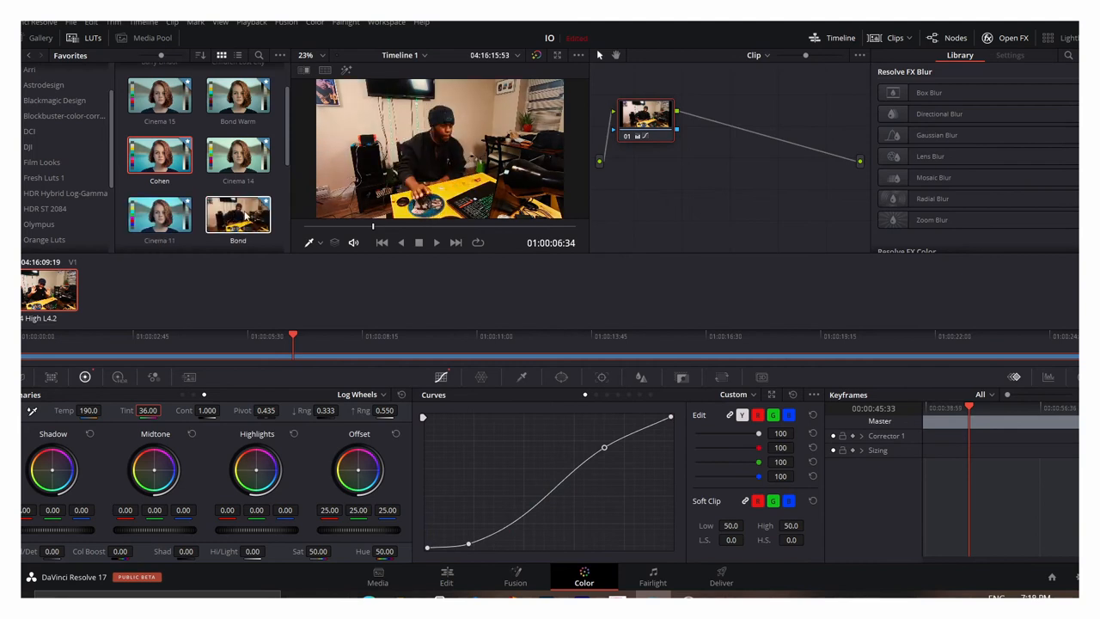
{"action": "scroll", "scroll_direction": "down", "scroll_amount": 3}
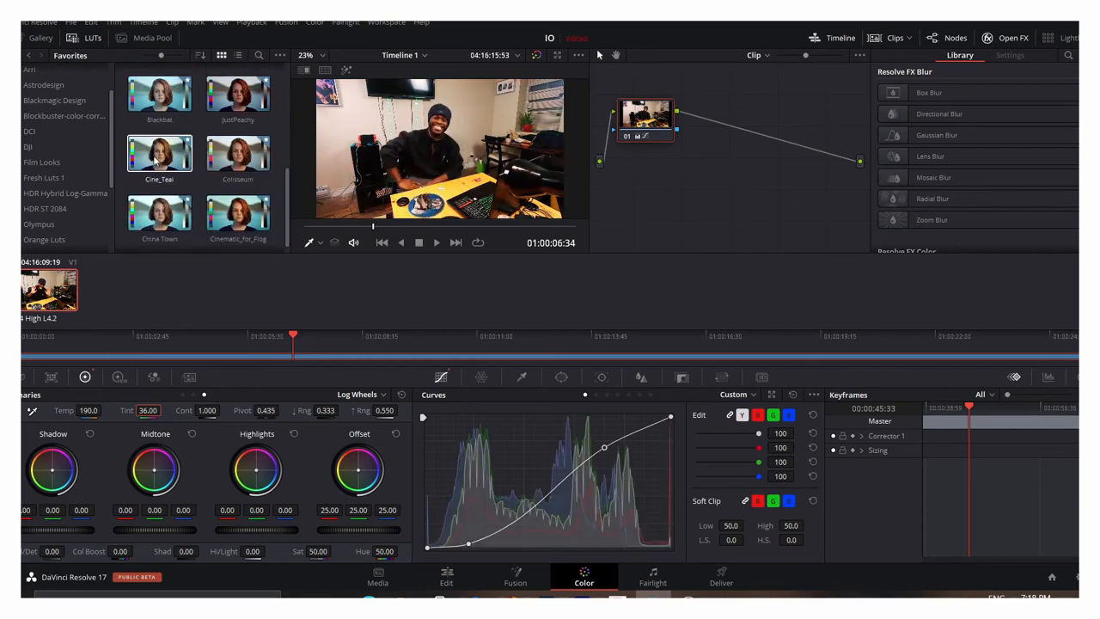
Preview further favourite LUTs and apply the chosen Cohen LUT to the node.
{"action": "left_click", "coordinate": [160, 214]}
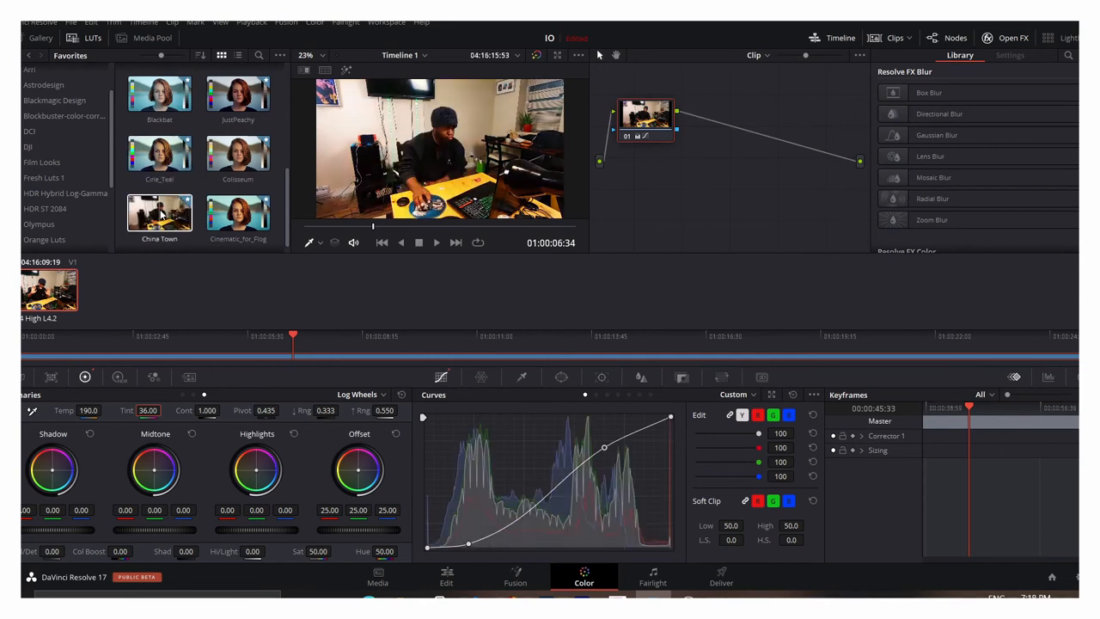
{"action": "left_click", "coordinate": [237, 215]}
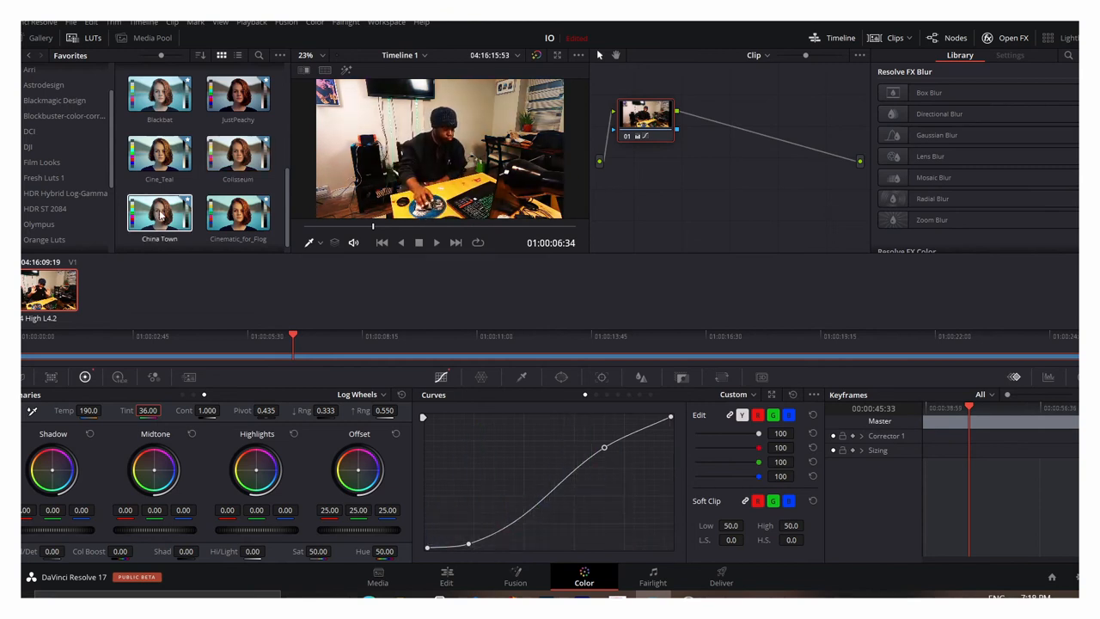
{"action": "double_click", "coordinate": [158, 213]}
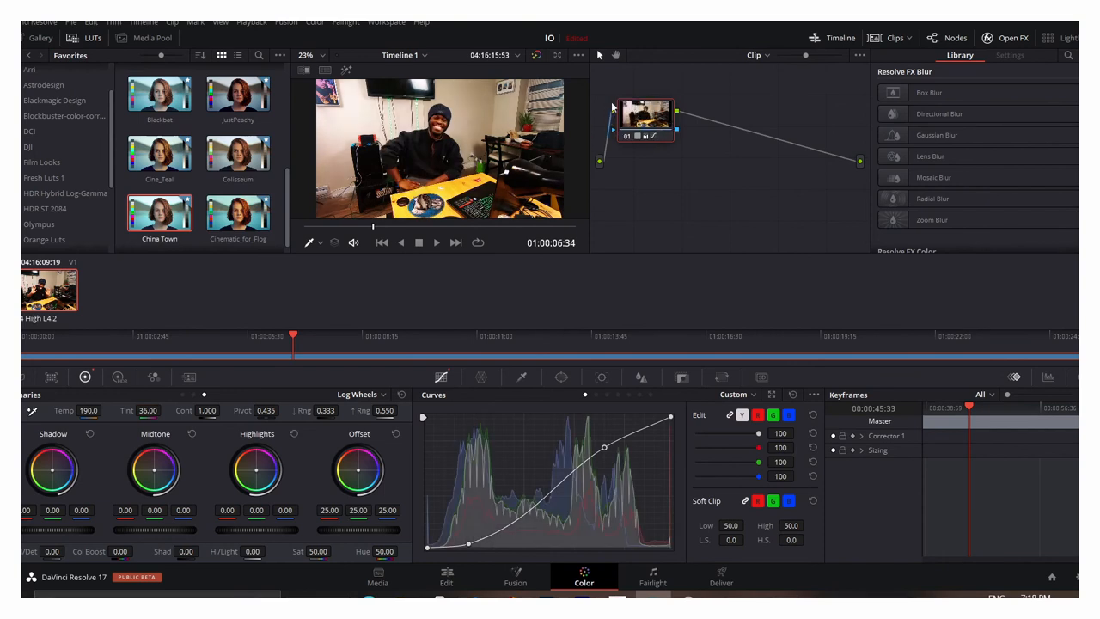
Desaturate the yellow tones in the Color Warper grid, then return to editing to compare.
{"action": "left_click", "coordinate": [521, 379]}
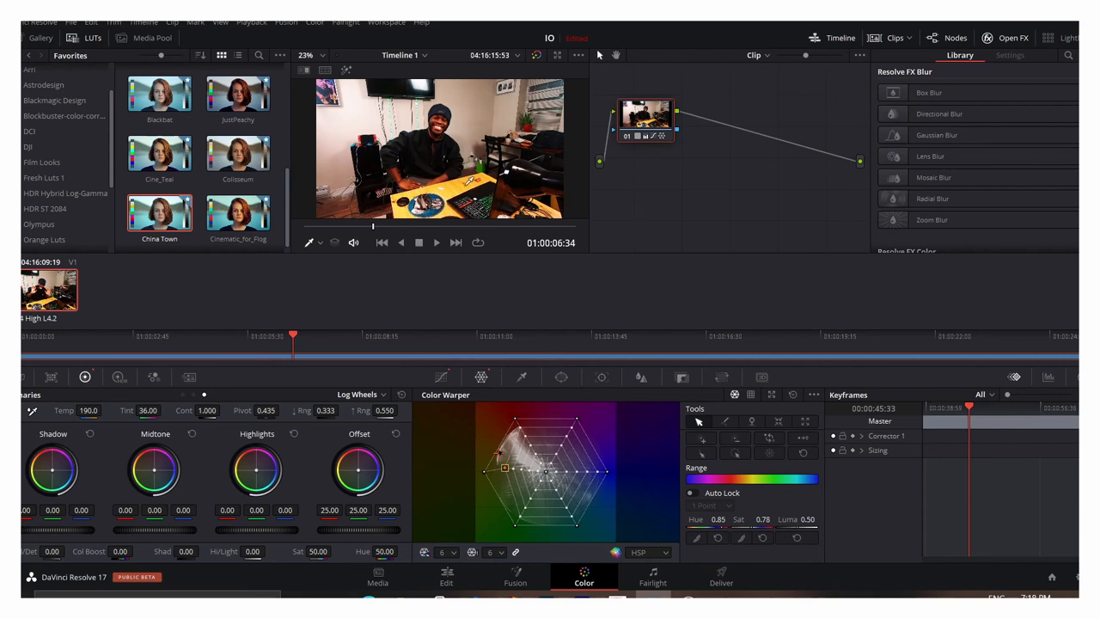
{"action": "left_click_drag", "start_coordinate": [507, 464], "coordinate": [524, 443]}
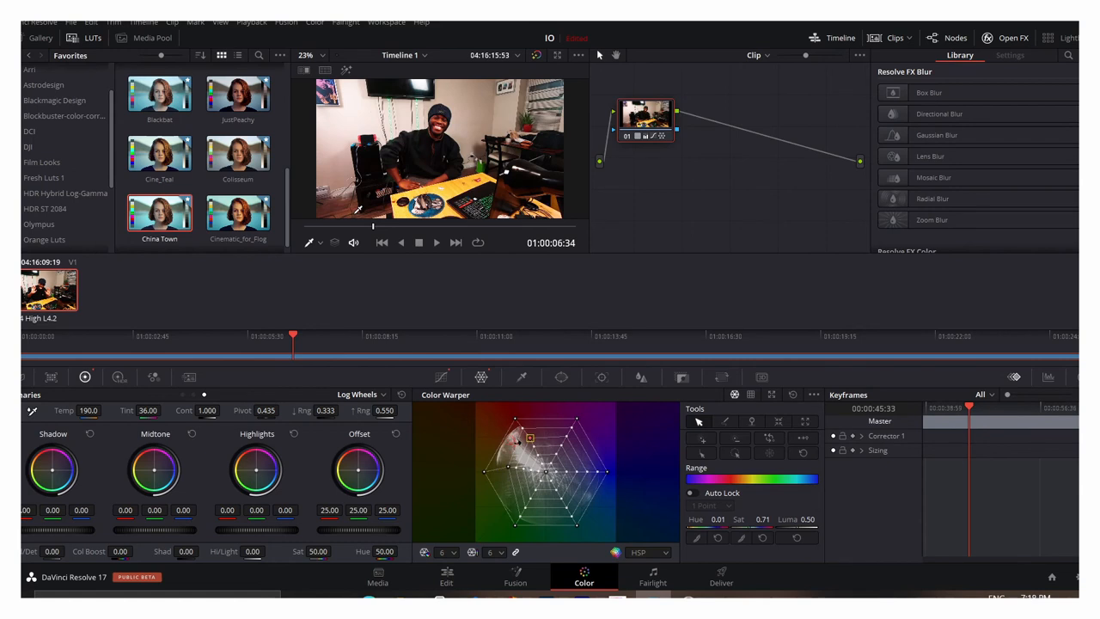
{"action": "left_click_drag", "start_coordinate": [529, 439], "coordinate": [571, 467]}
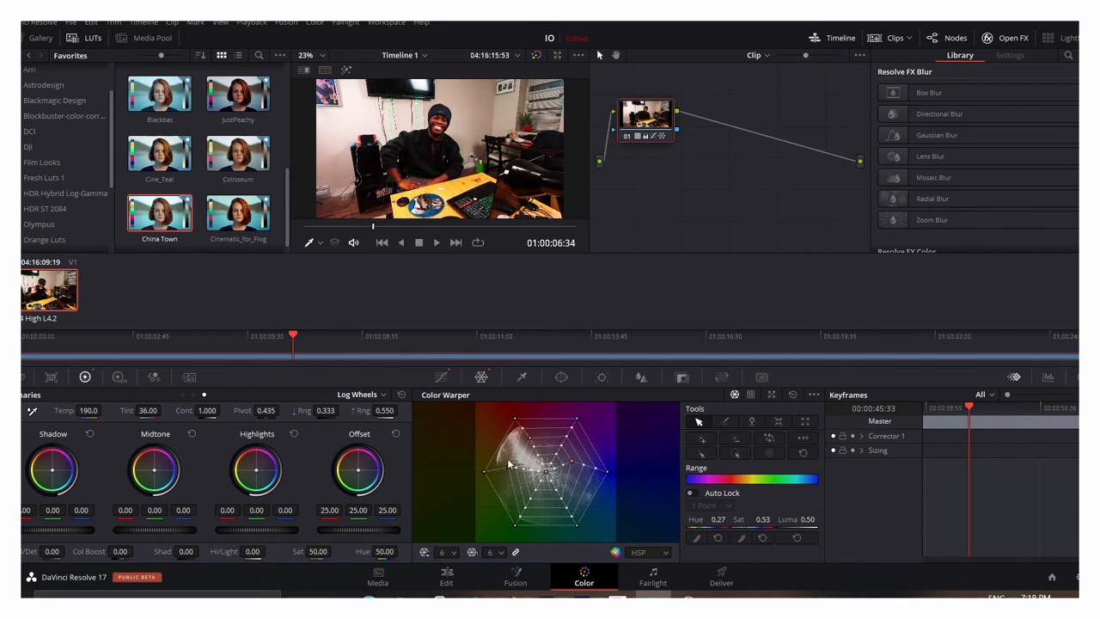
{"action": "left_click", "coordinate": [447, 576]}
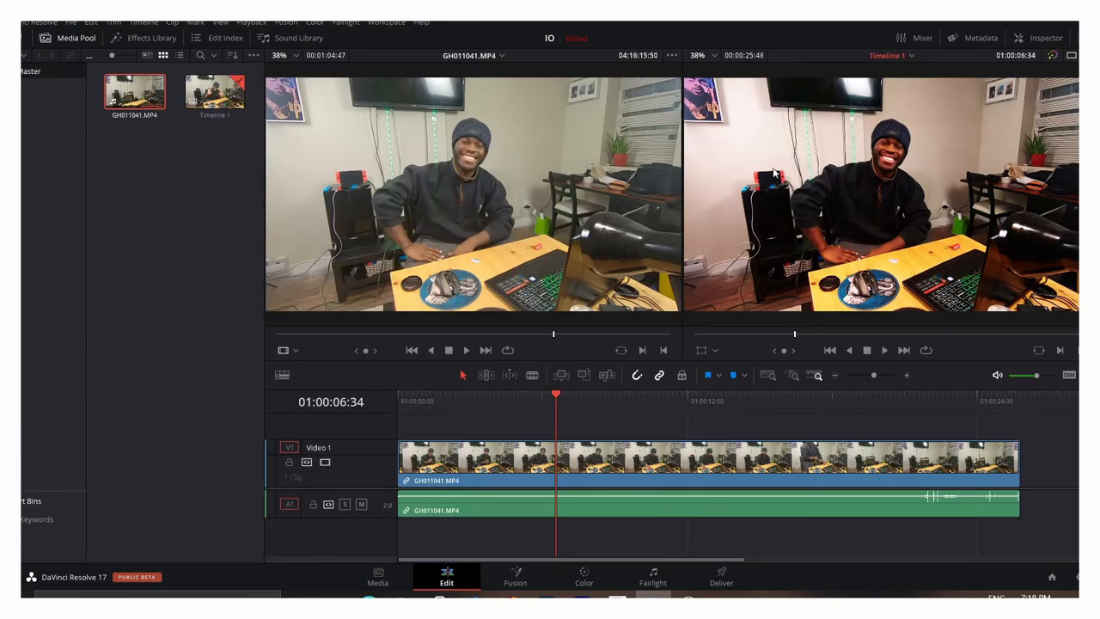
{"action": "mouse_move", "coordinate": [915, 222]}
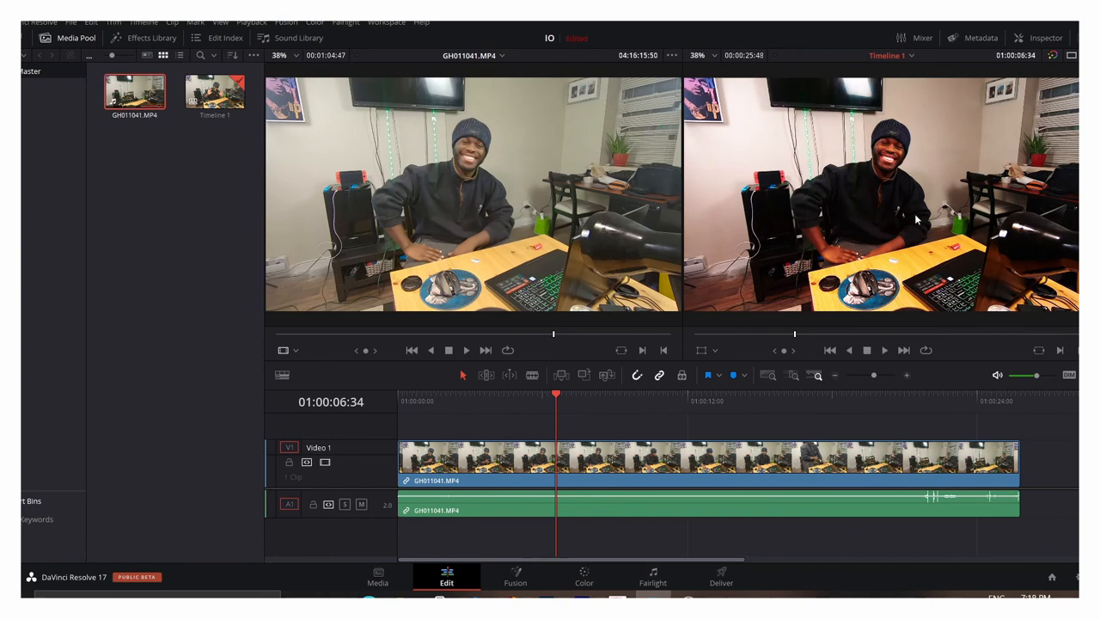